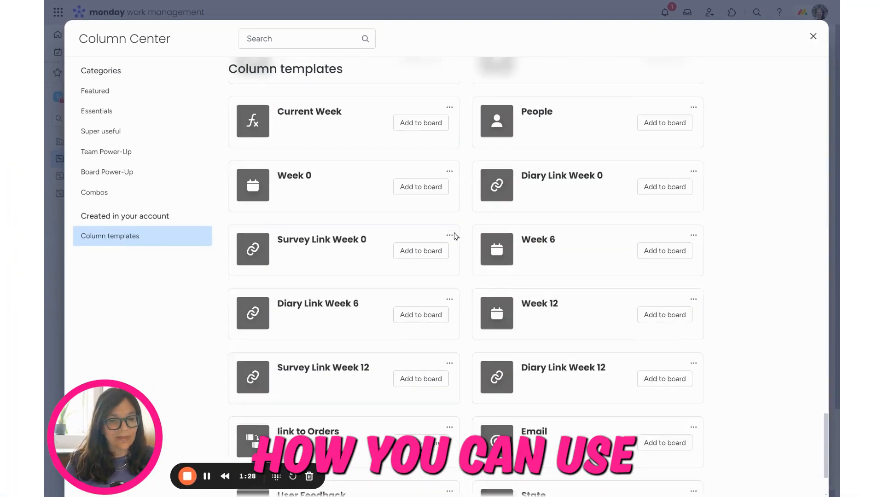
- Close the Column Center and return to the Simpleday Website board's main table
click(814, 36)
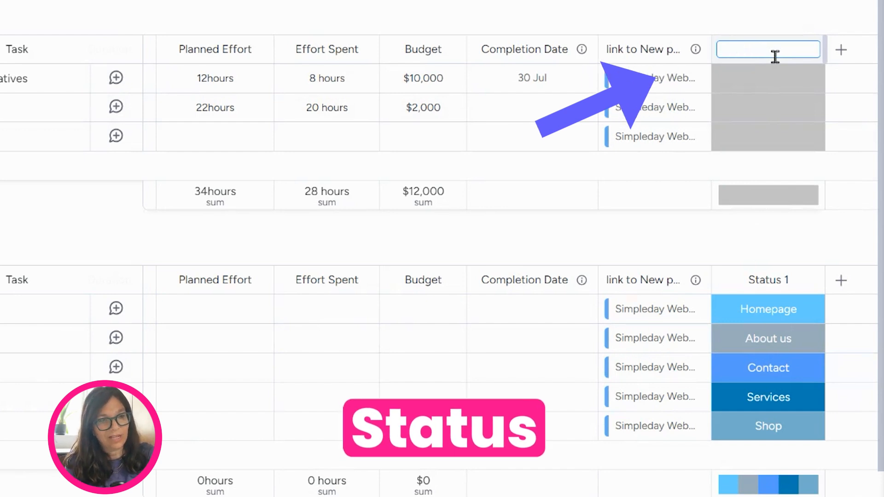
- Retitle the new status column as 'Page'
text(P)
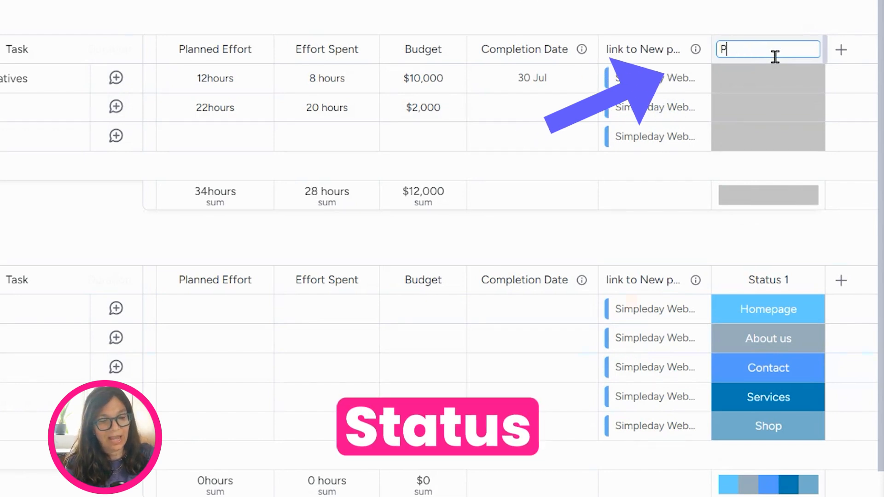
text(age)
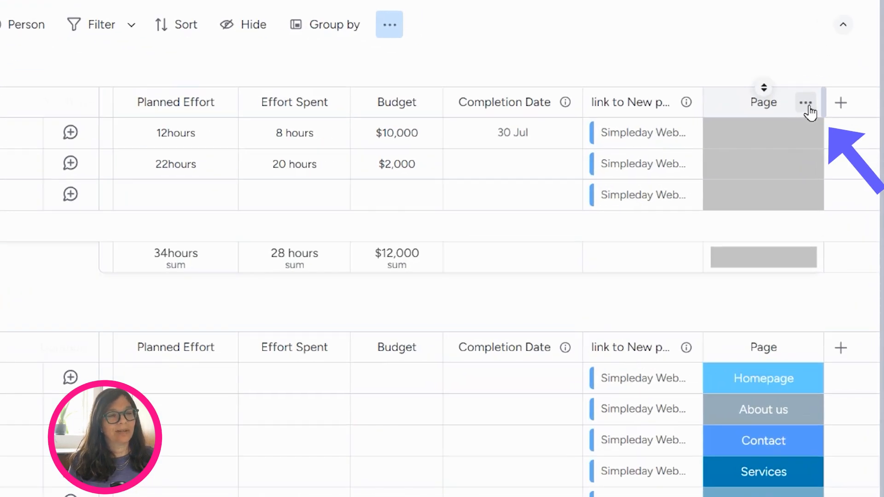
- Save the Page column as a column template described as 'Website page option'
click(806, 103)
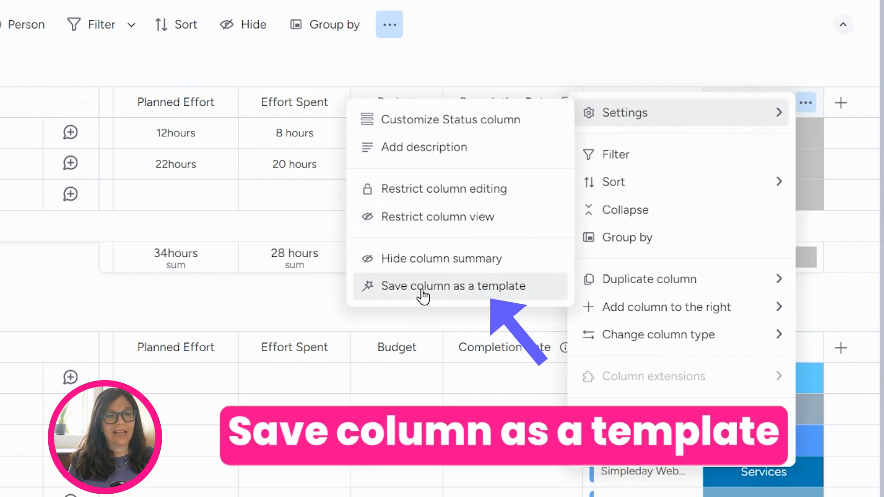
click(453, 285)
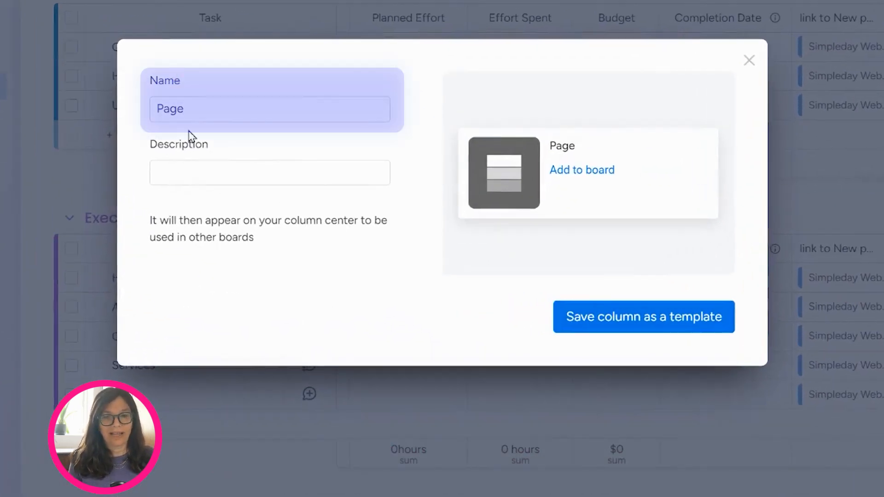
click(269, 172)
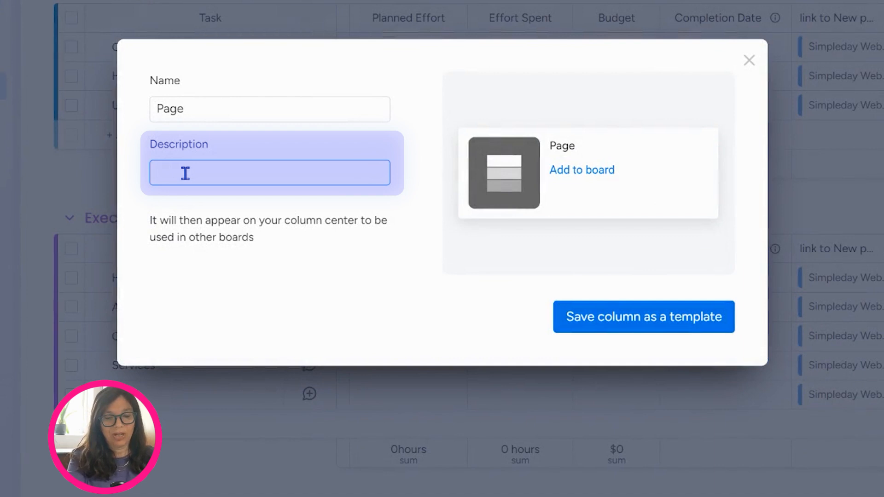
text(Website page option)
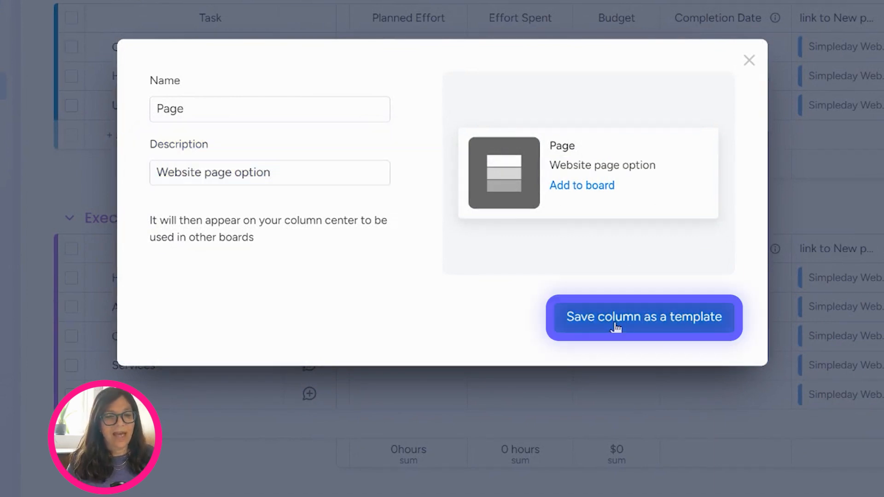
click(643, 316)
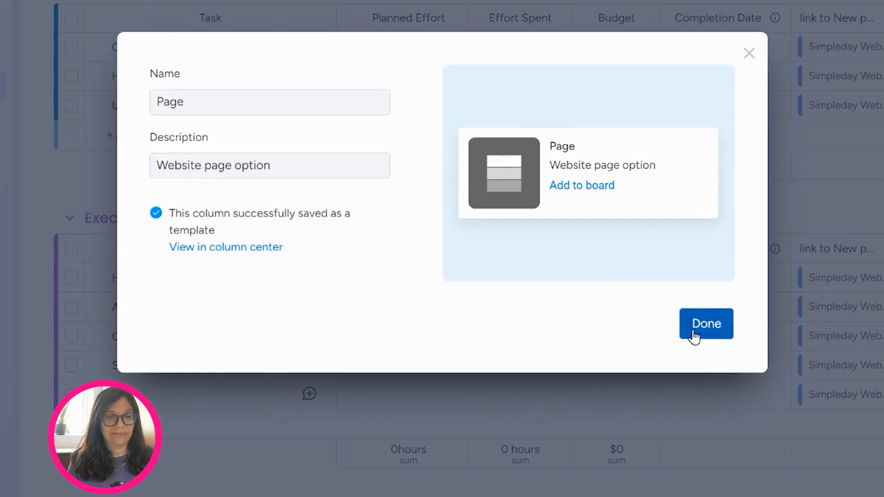
click(707, 323)
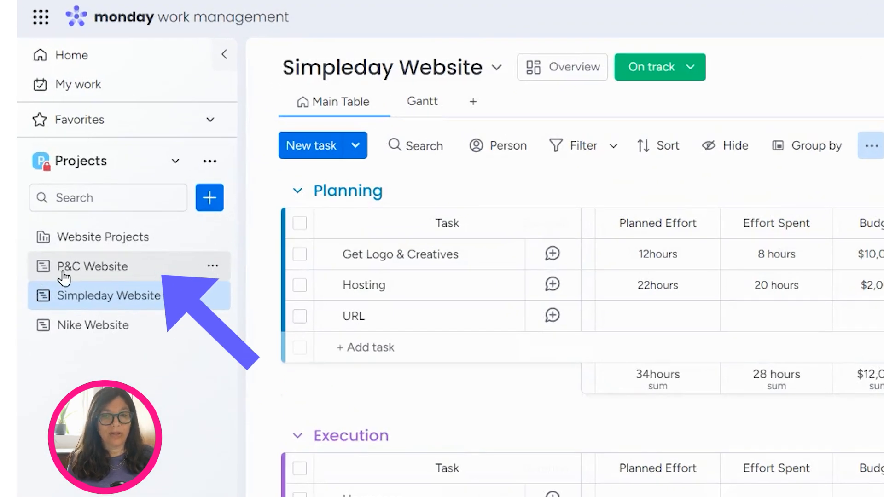
- Add the saved Page column template to the P&C Website board from the Column Center
click(93, 266)
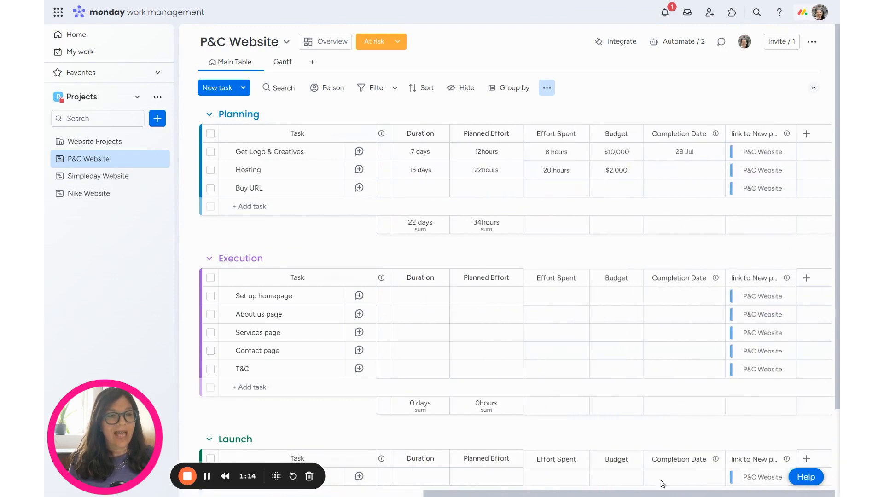
click(547, 88)
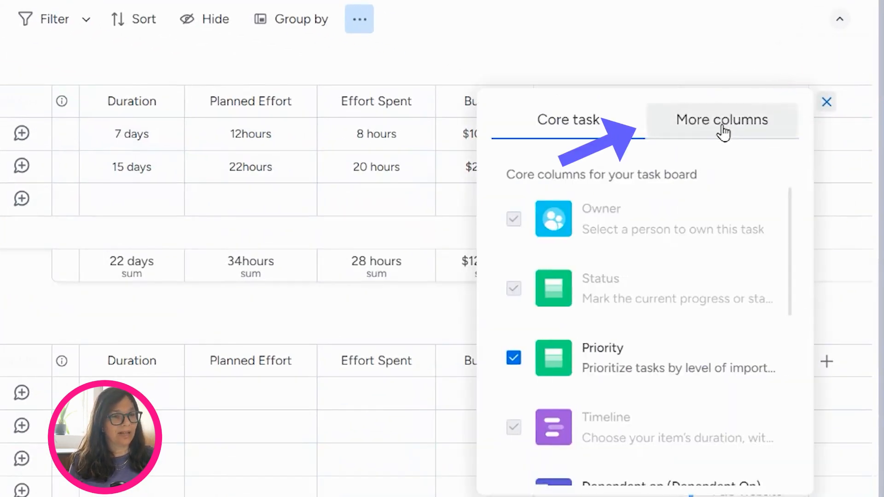
click(721, 120)
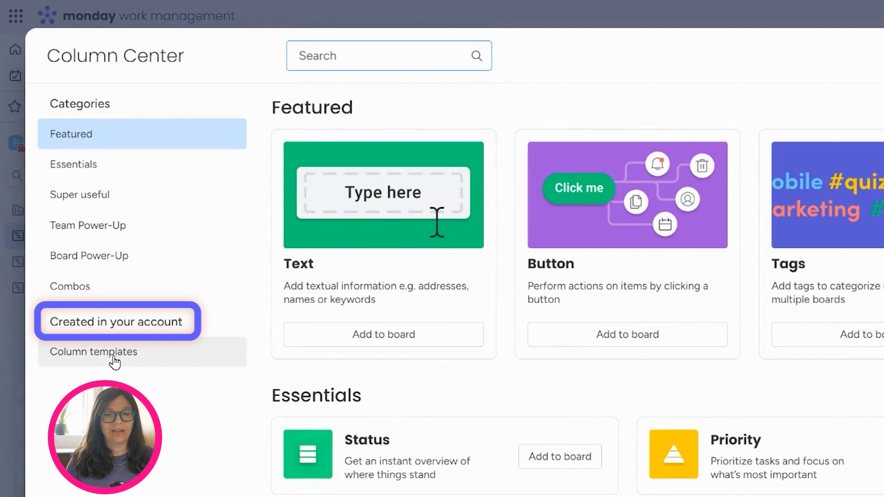
click(94, 352)
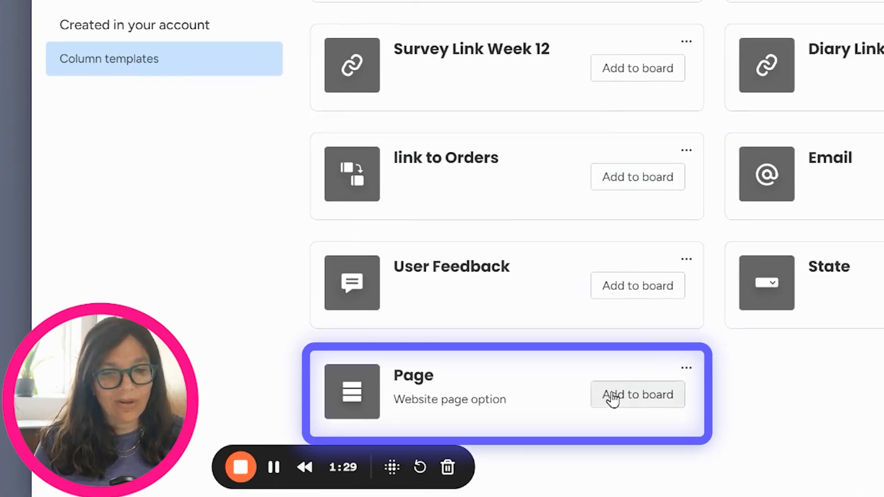
click(637, 395)
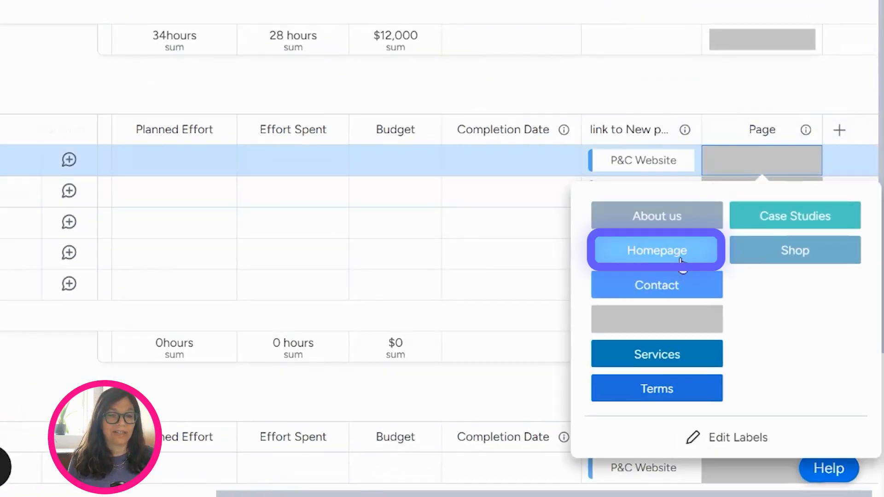
- Label the P&C Website homepage and about us tasks with Homepage and About us pages
click(657, 251)
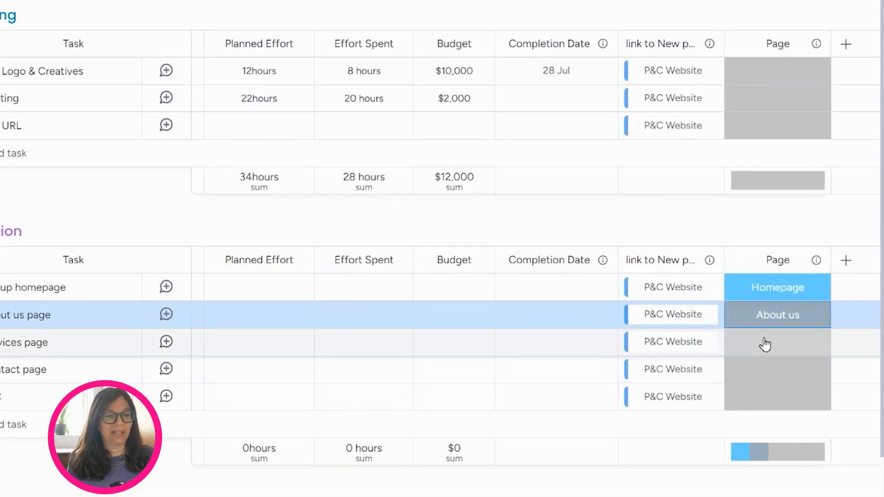
- Add a new 'Refunds' page label on the P&C Website board
click(777, 342)
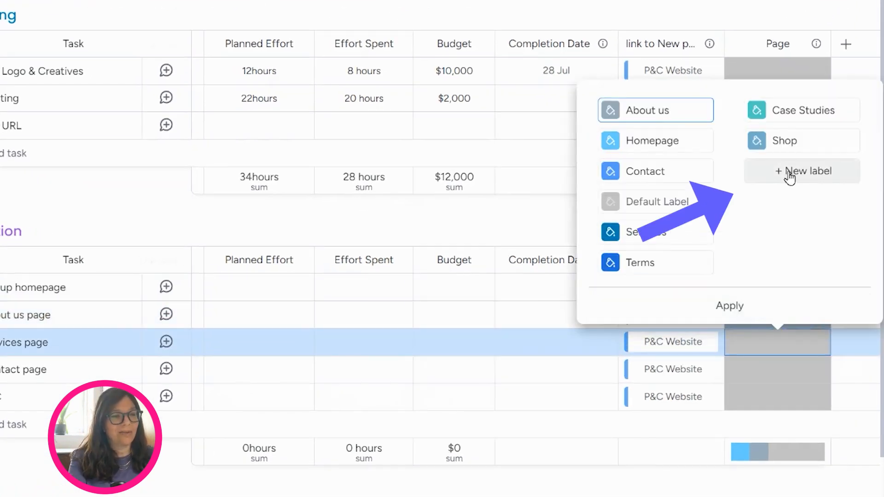
click(800, 171)
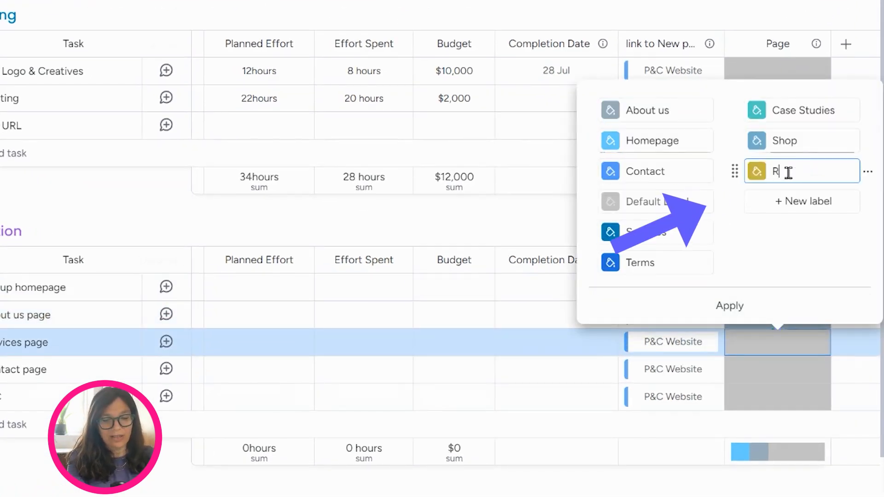
text(efunds)
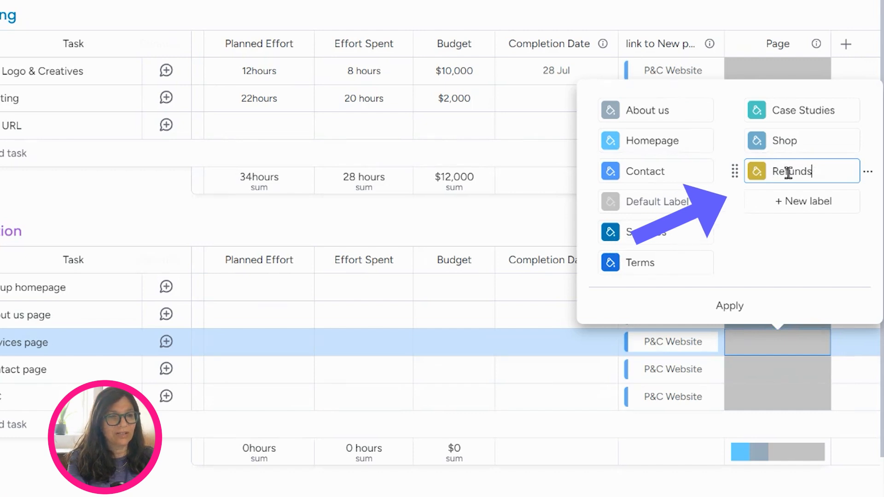
- Return to the Simpleday Website board and check which Page labels it offers
click(159, 295)
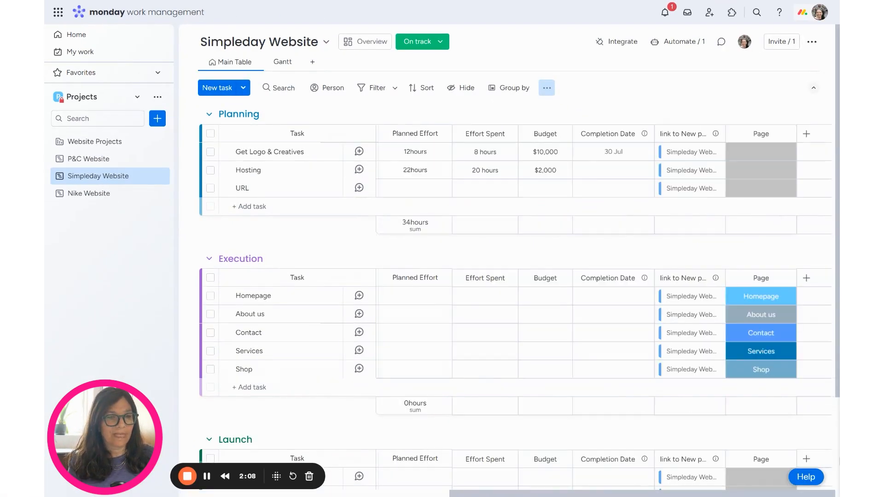
click(760, 188)
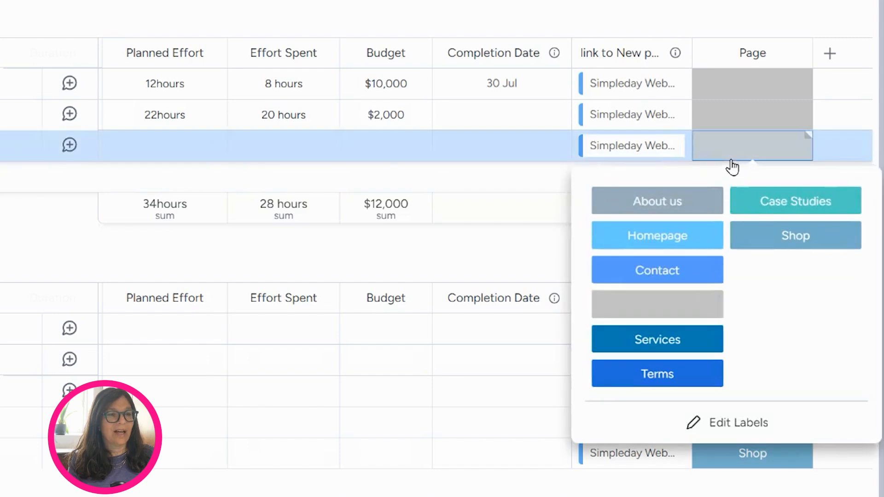